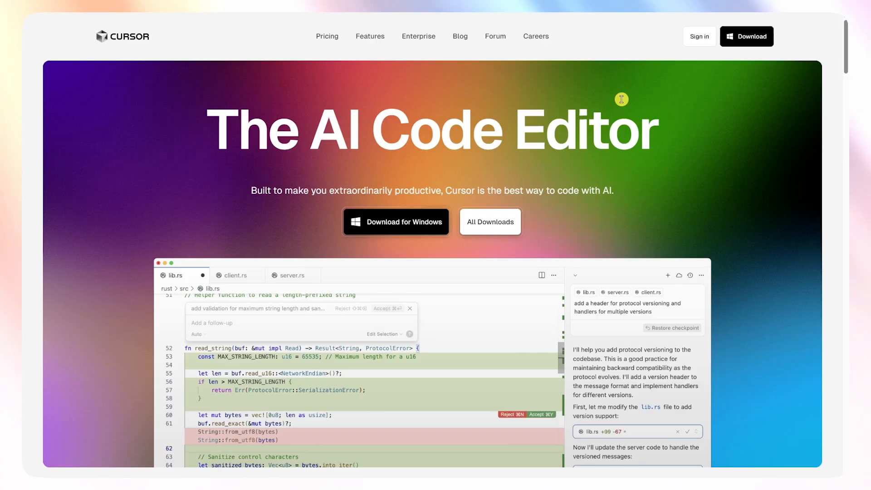
mouse_move(456, 124)
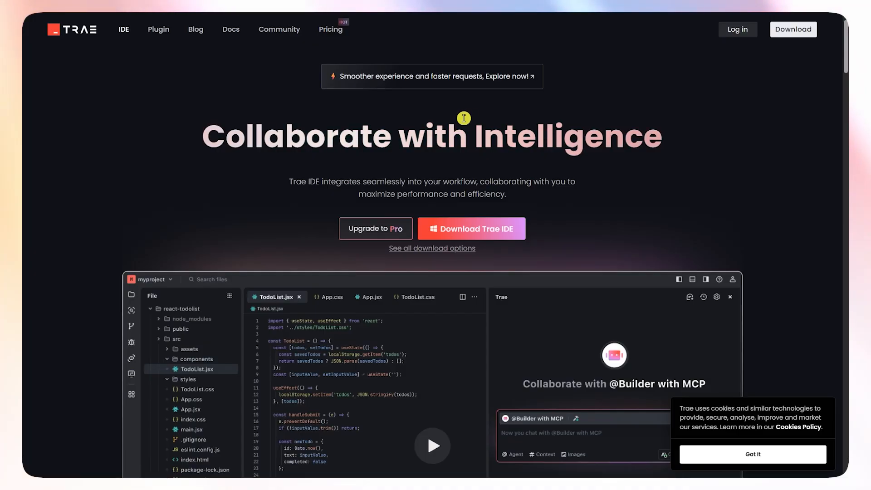
mouse_move(399, 114)
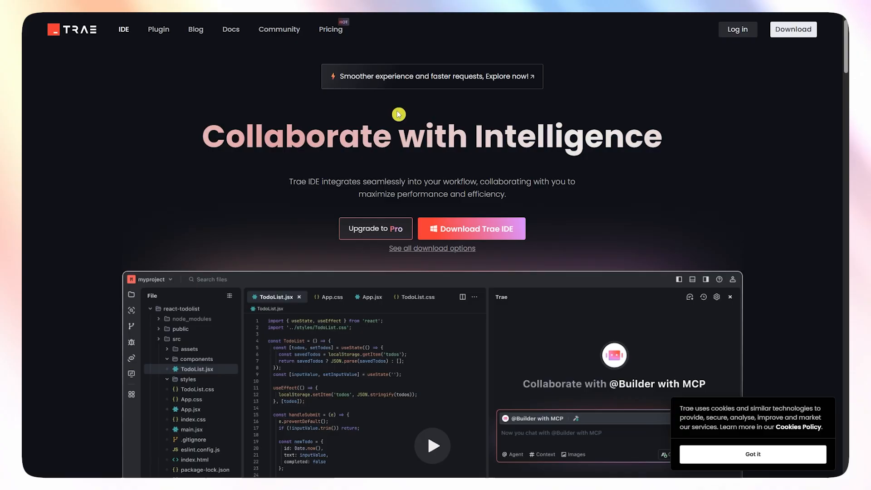
mouse_move(437, 135)
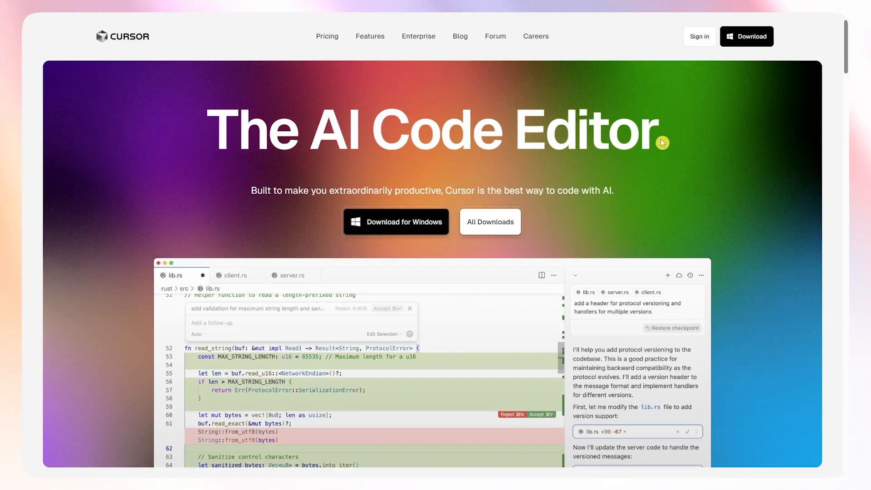
mouse_move(707, 138)
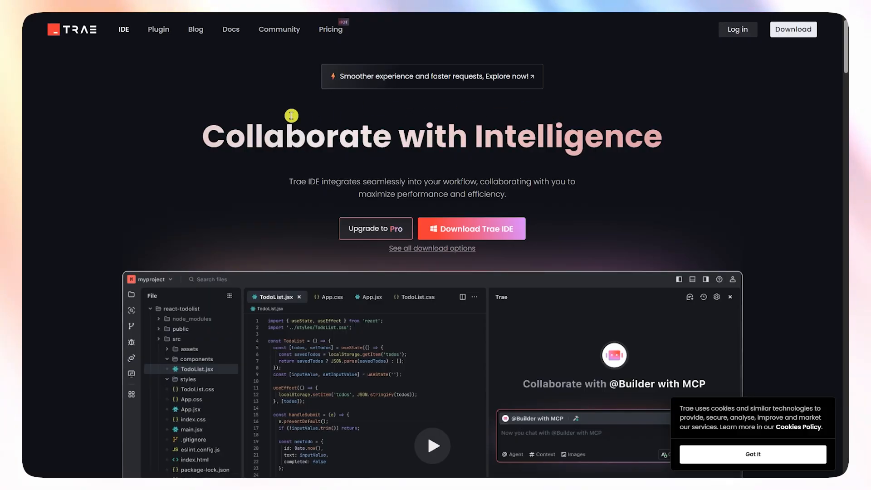
Scroll the Trae homepage down past the hero and demo video.
scroll(down, 3)
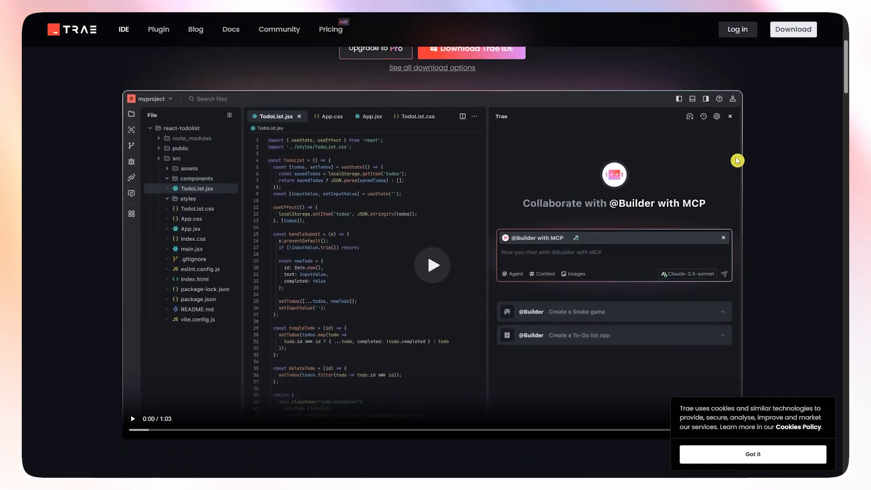
scroll(down, 3)
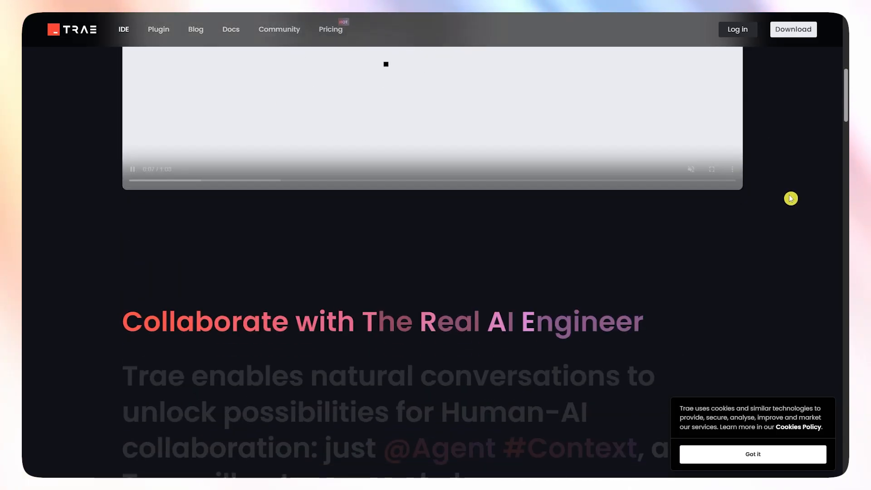
scroll(down, 3)
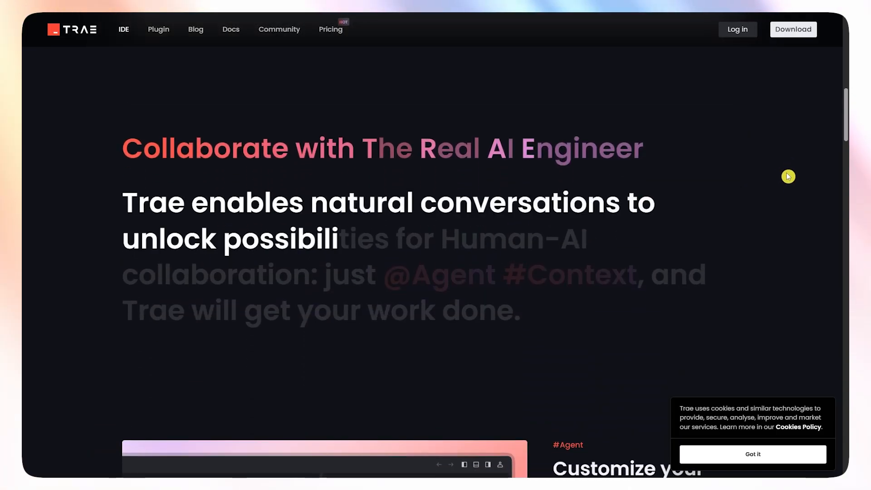
scroll(down, 3)
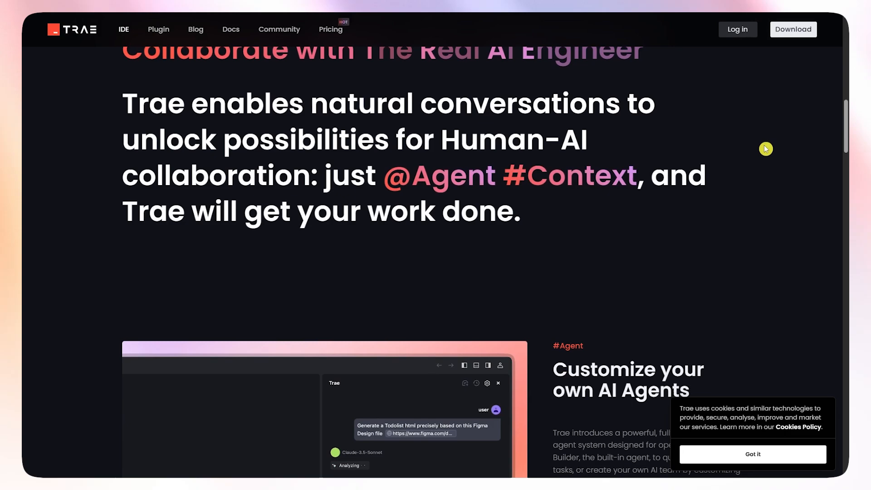
Continue scrolling to the #Agent customization and #Tool MCP support sections.
scroll(down, 3)
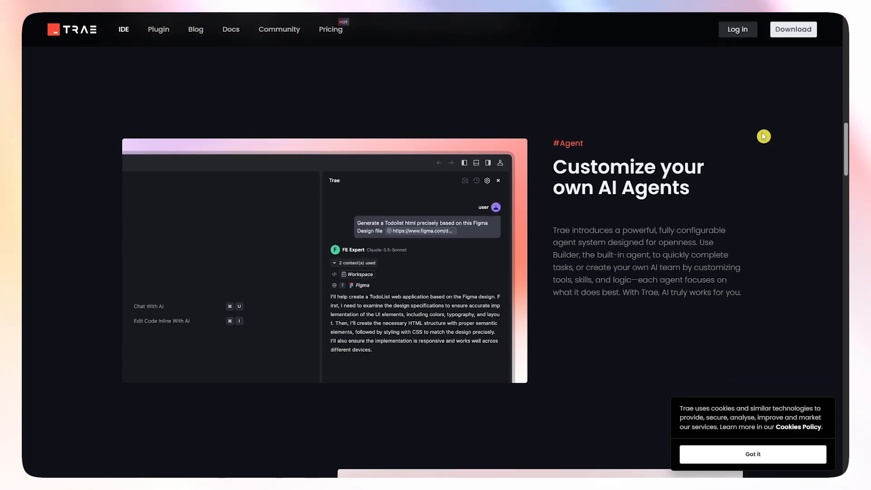
scroll(down, 3)
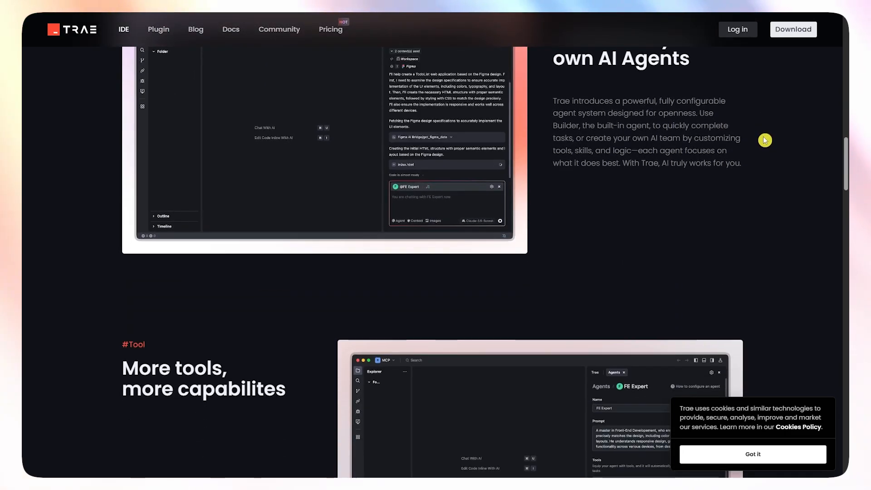
scroll(down, 3)
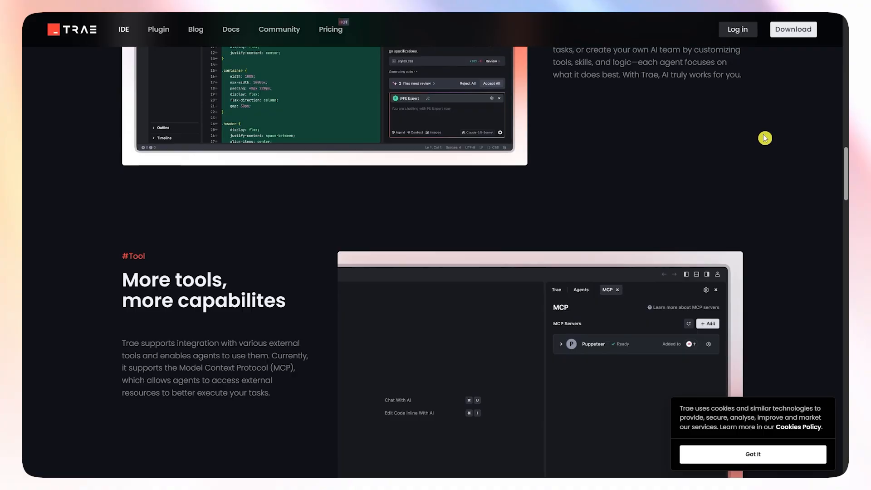
scroll(down, 3)
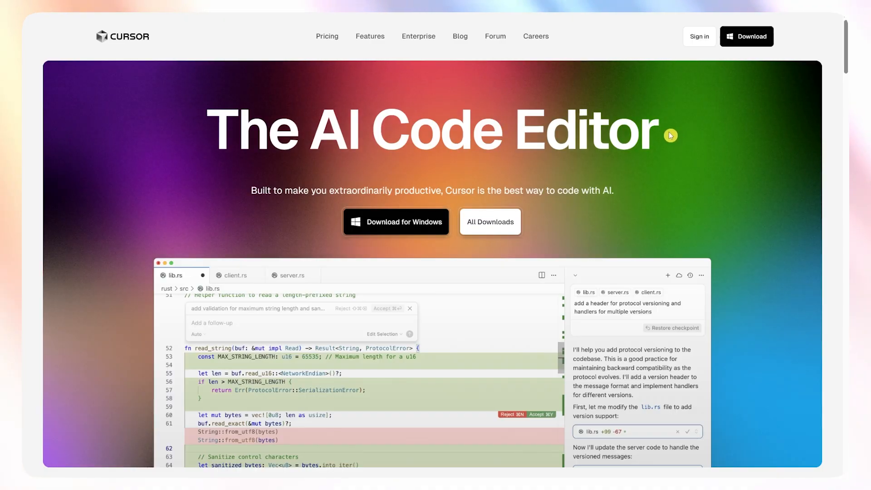
mouse_move(747, 140)
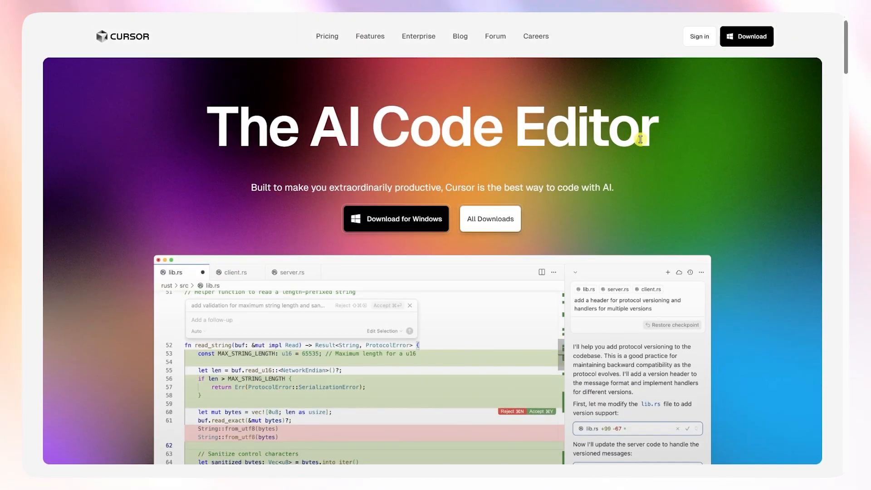
Scroll the Cursor homepage through the Knows your codebase and Edit in natural language demos.
scroll(down, 3)
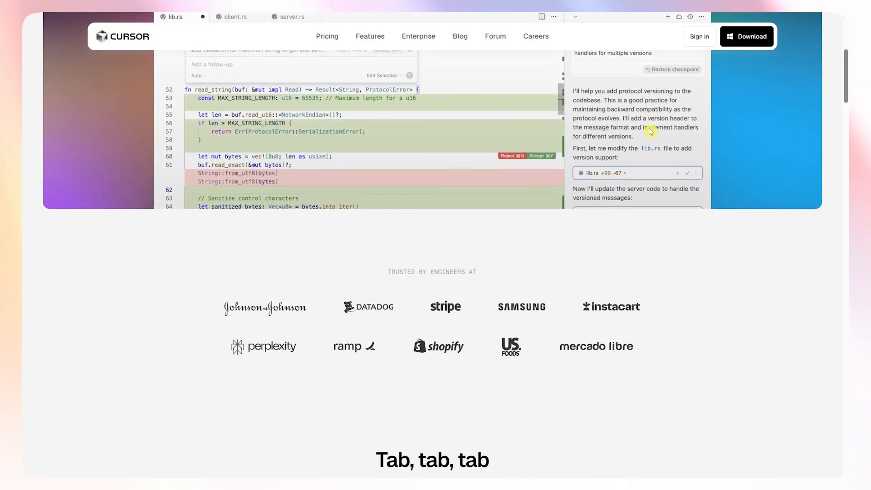
scroll(down, 3)
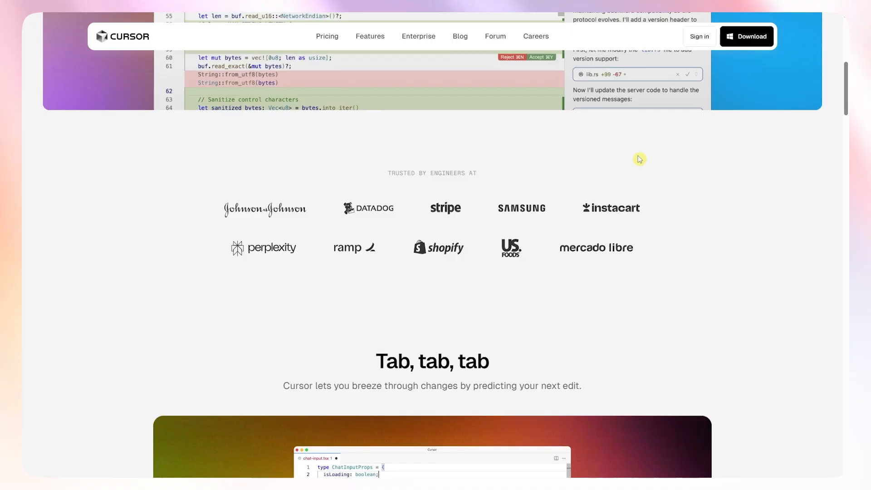
scroll(down, 3)
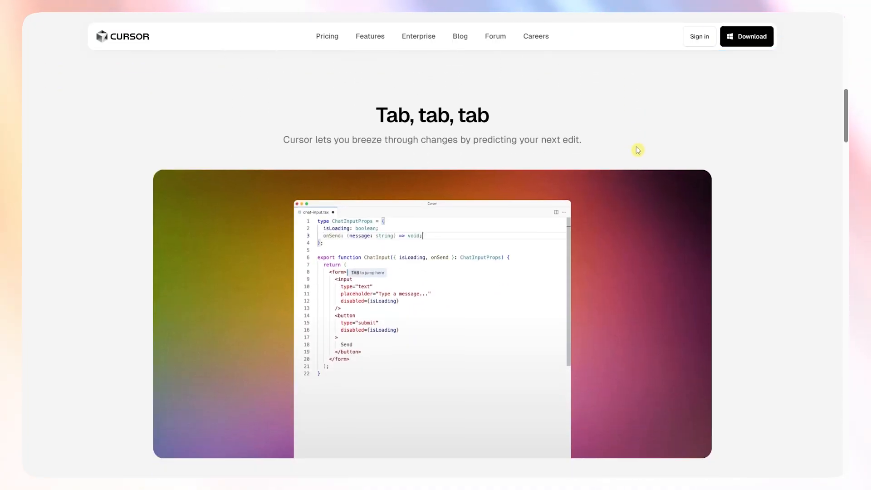
scroll(down, 3)
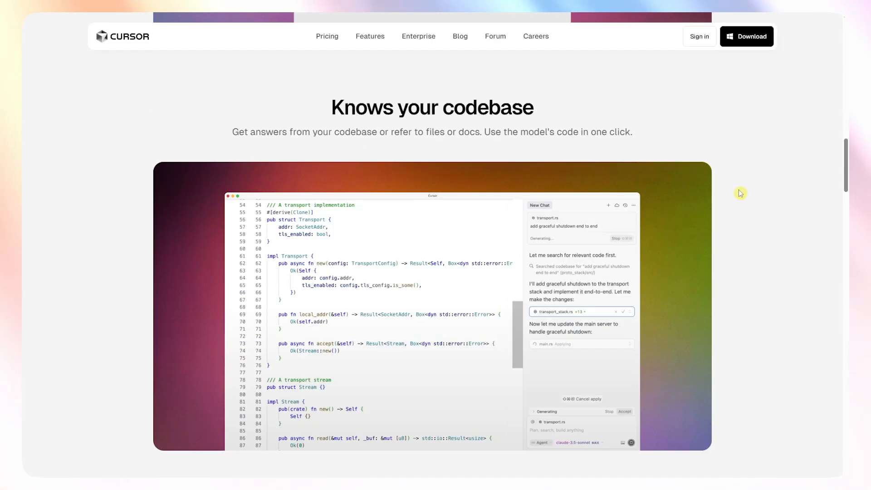
scroll(down, 3)
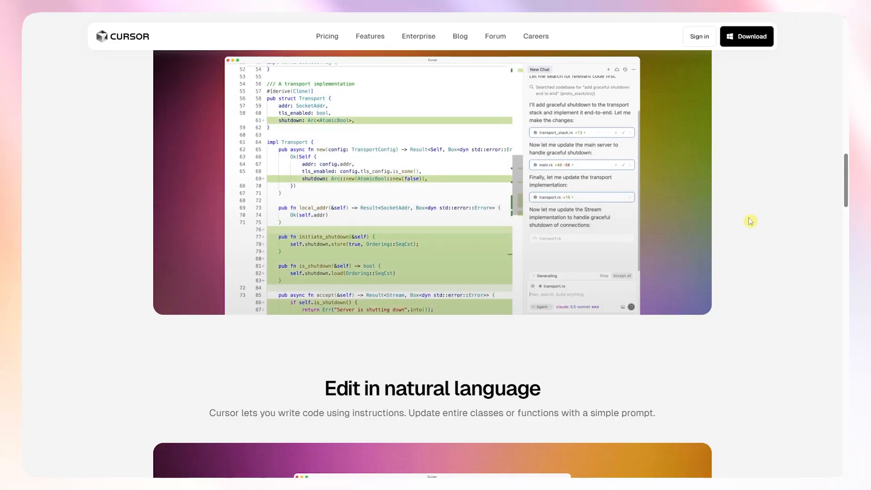
Scroll on past Build software faster features to the Shadow Workspaces blog card.
scroll(down, 3)
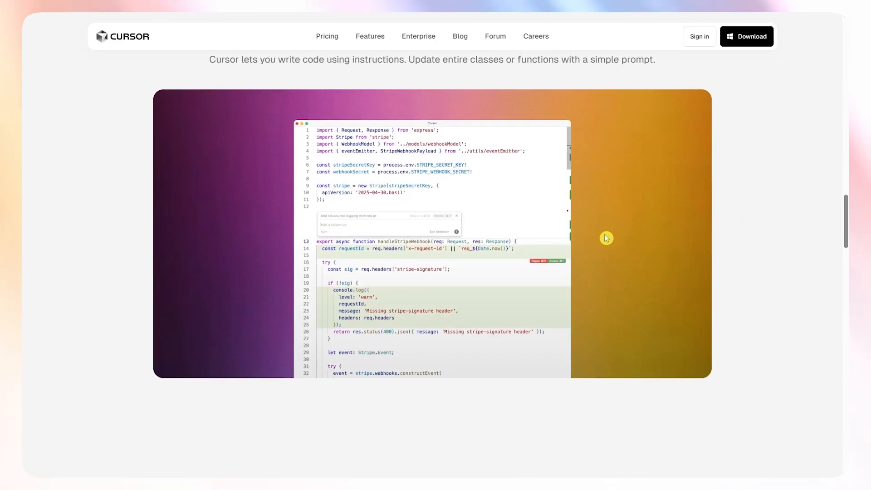
scroll(down, 3)
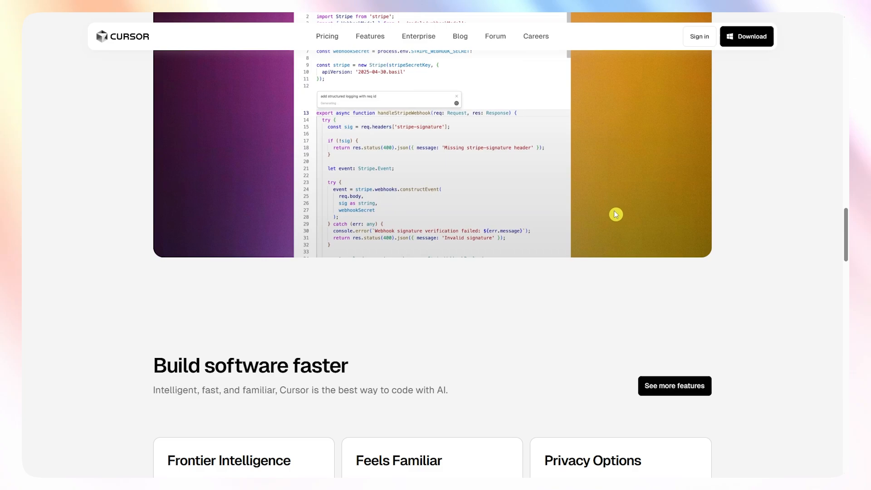
scroll(down, 3)
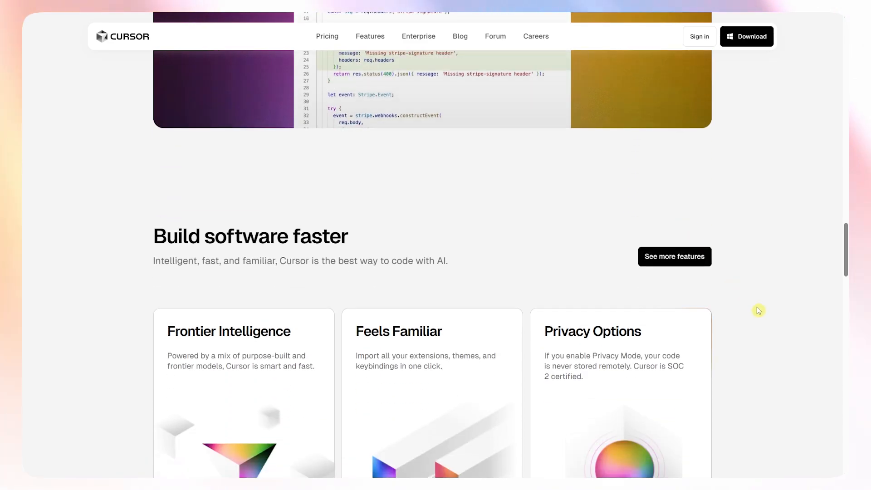
mouse_move(443, 164)
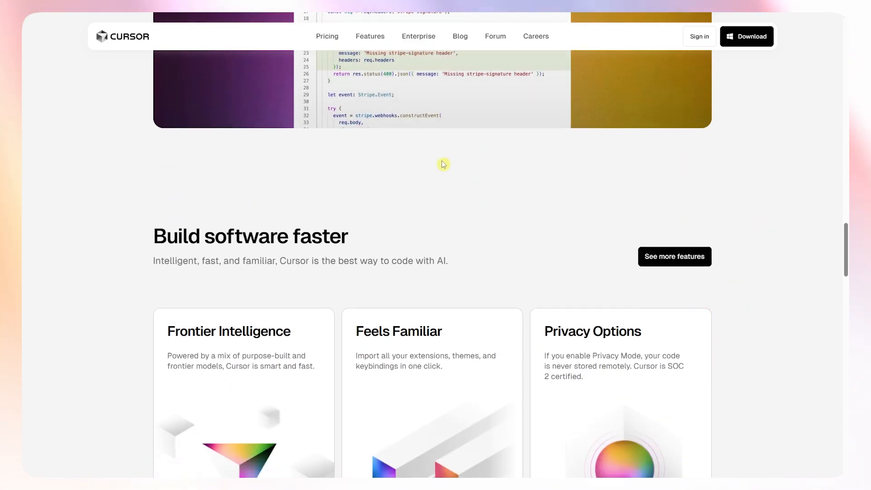
scroll(down, 3)
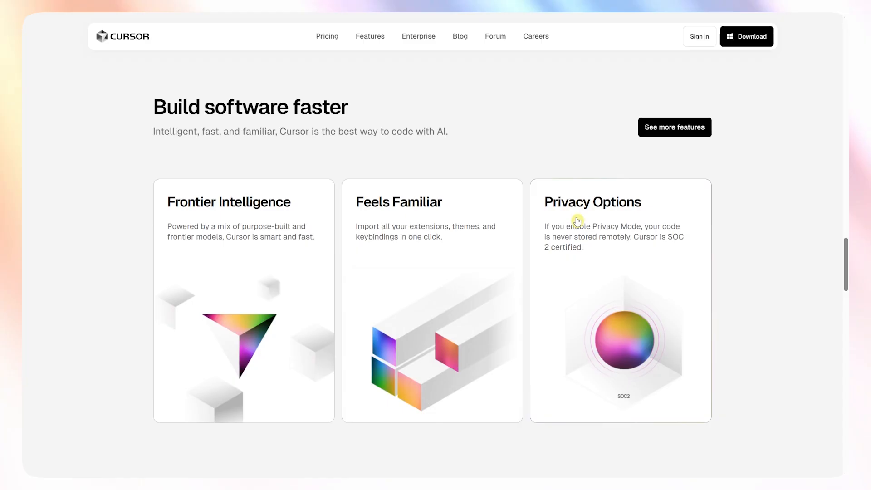
scroll(down, 3)
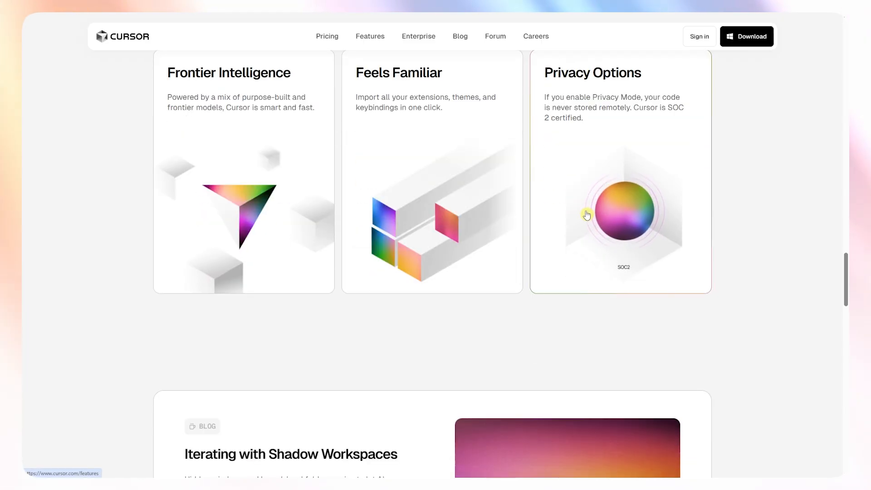
scroll(down, 3)
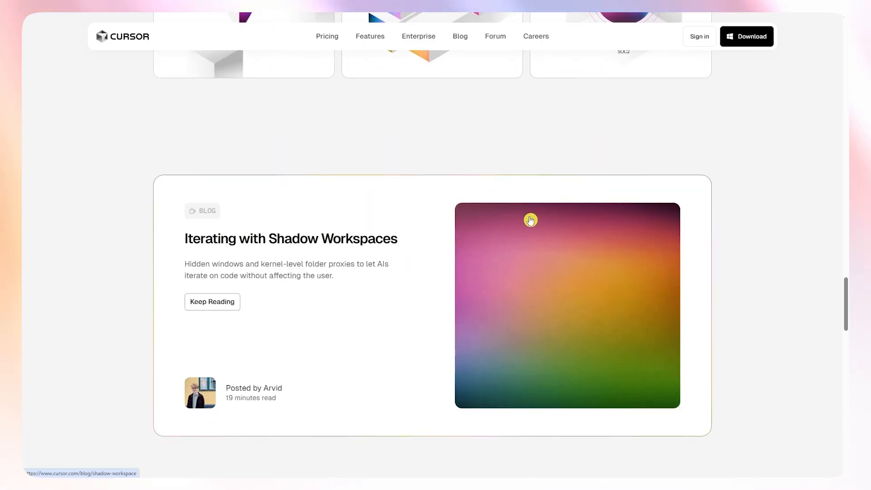
mouse_move(563, 228)
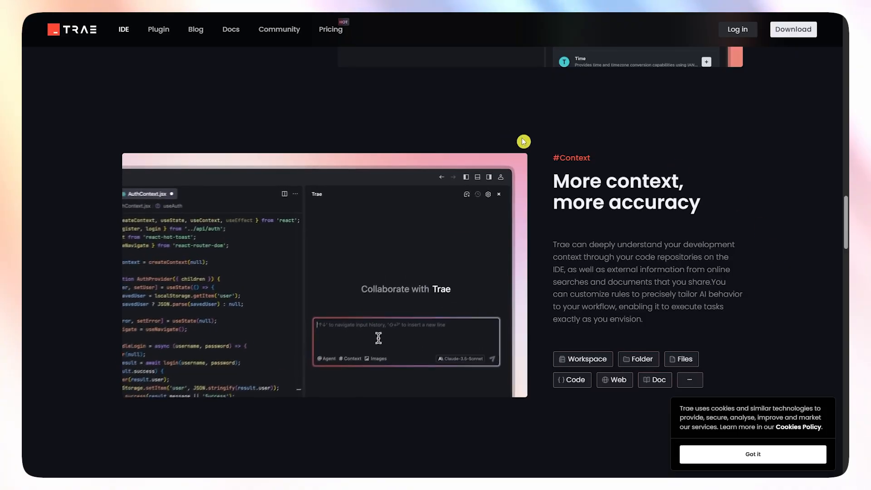
Scroll the Trae homepage down through the #Context and #Autocomplete sections.
scroll(down, 3)
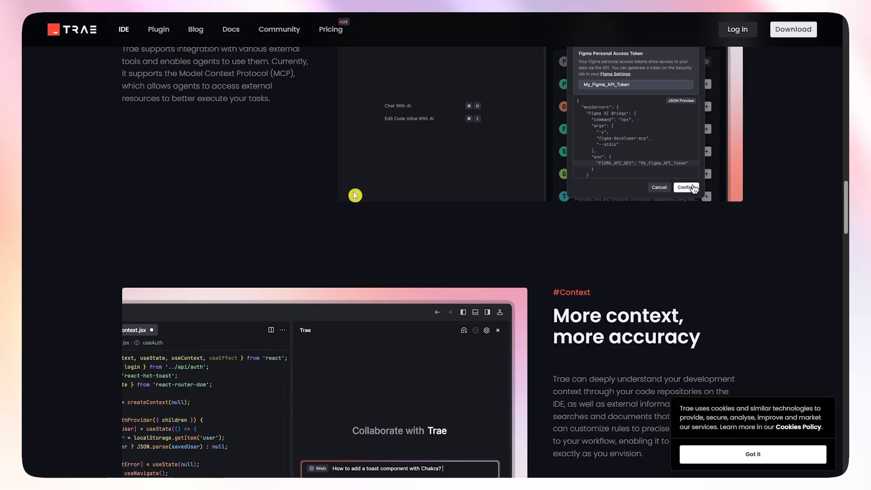
scroll(down, 3)
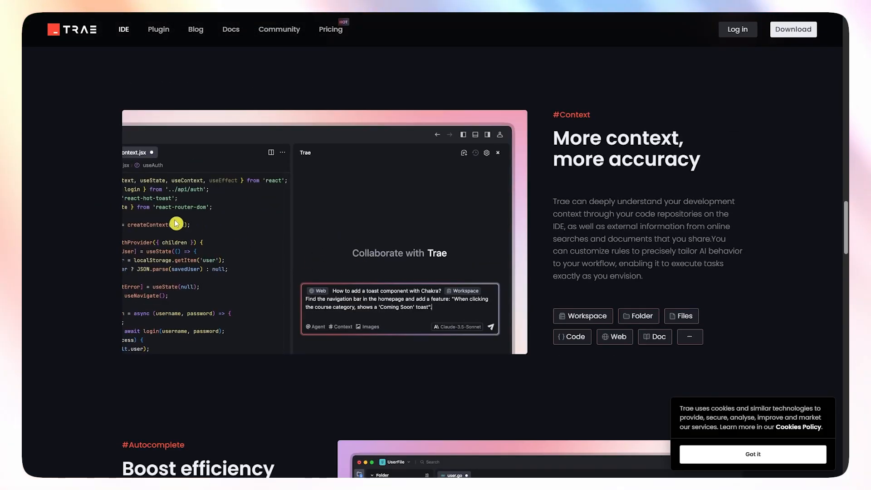
scroll(down, 3)
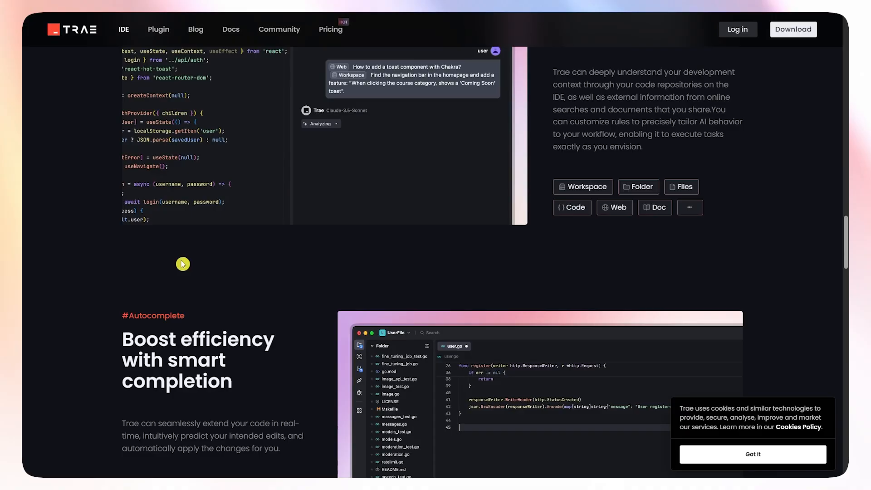
scroll(down, 3)
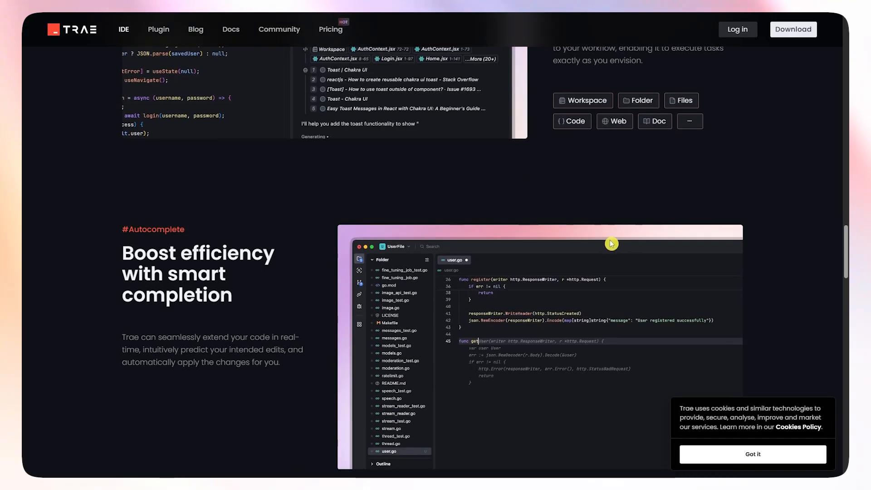
Scroll back up to the Collaborate with Intelligence hero and click near the banner.
scroll(up, 3)
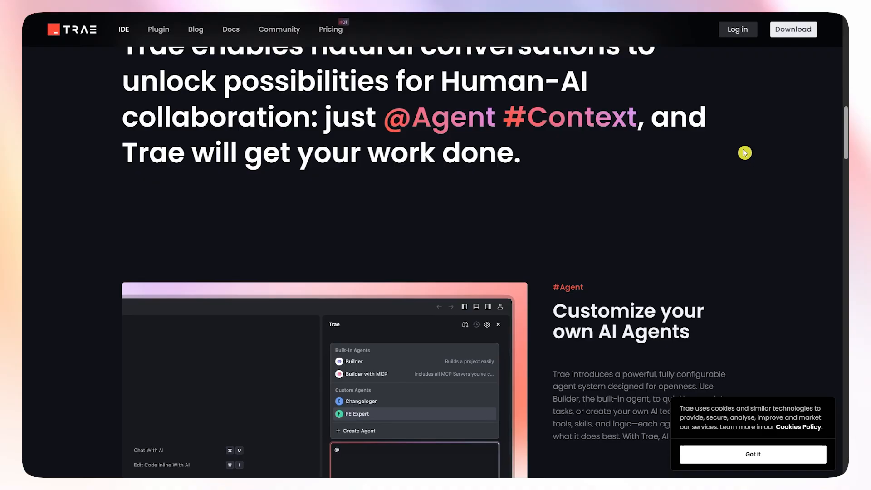
scroll(up, 3)
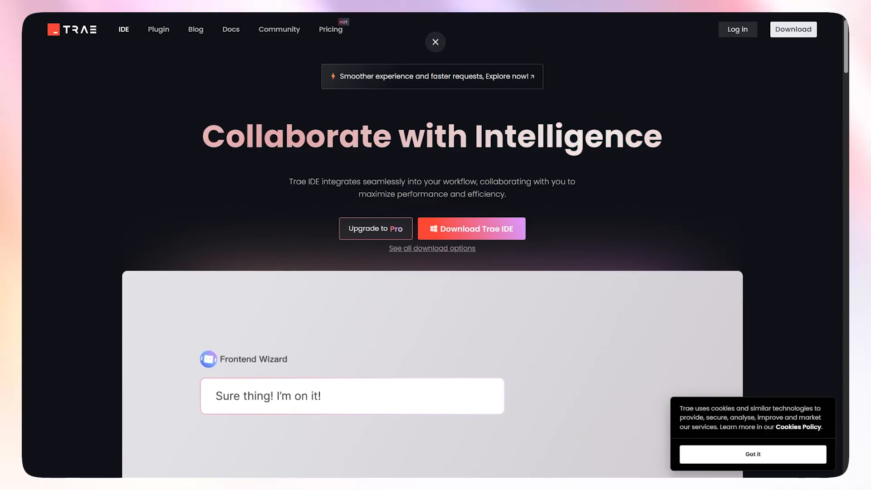
click(436, 41)
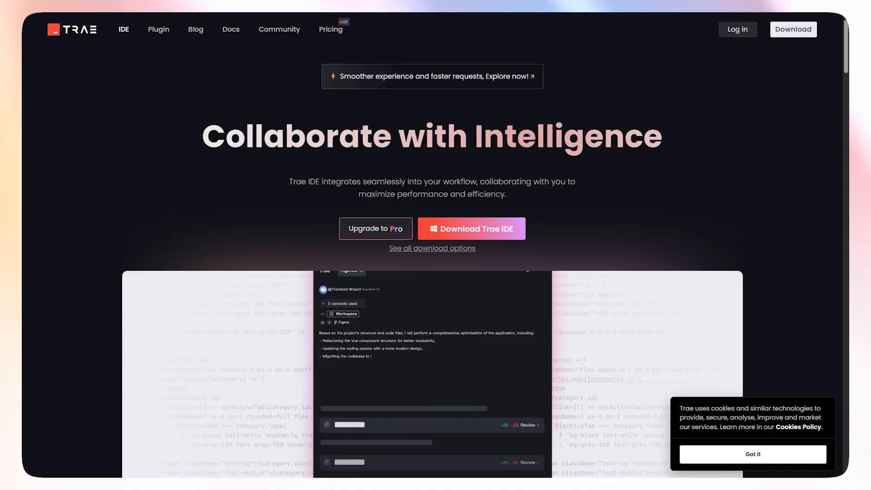